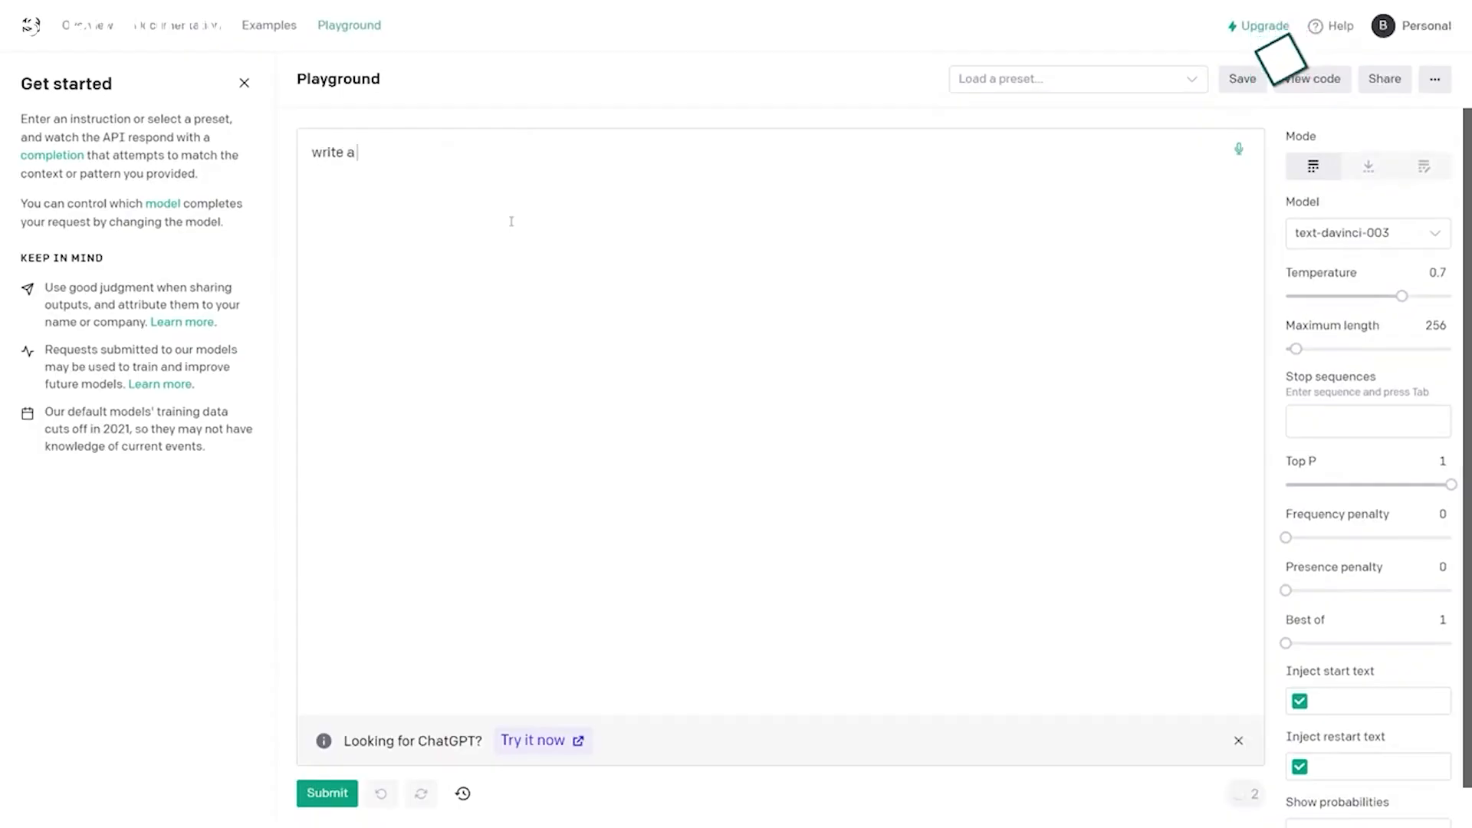
pyautogui.write('description on chat gpt')
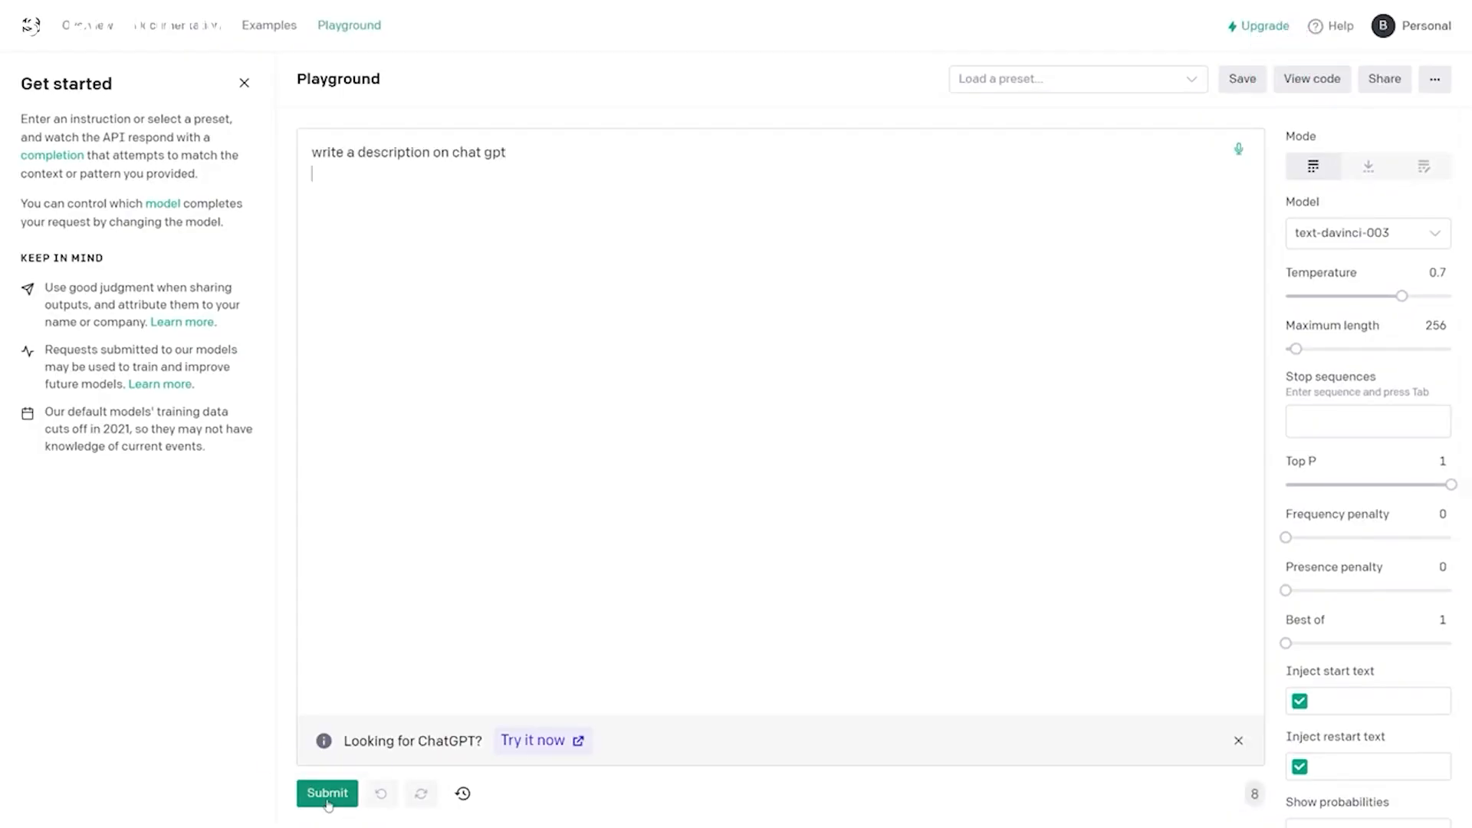